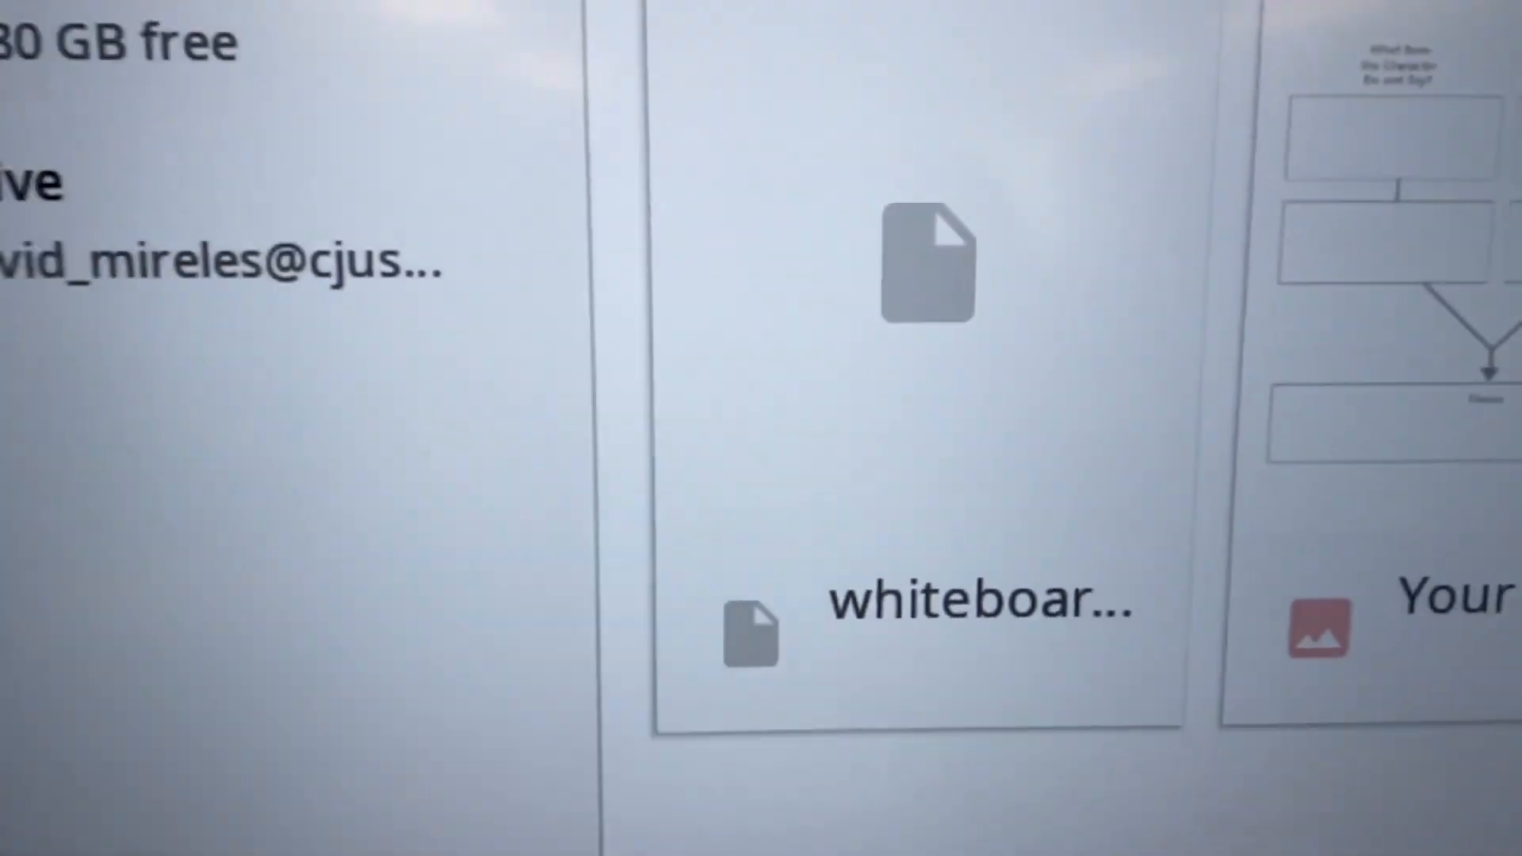
Step: Scroll up through the whiteboard app's storage view to find the saved whiteboard file
{"action": "scroll", "scroll_direction": "up", "scroll_amount": 3}
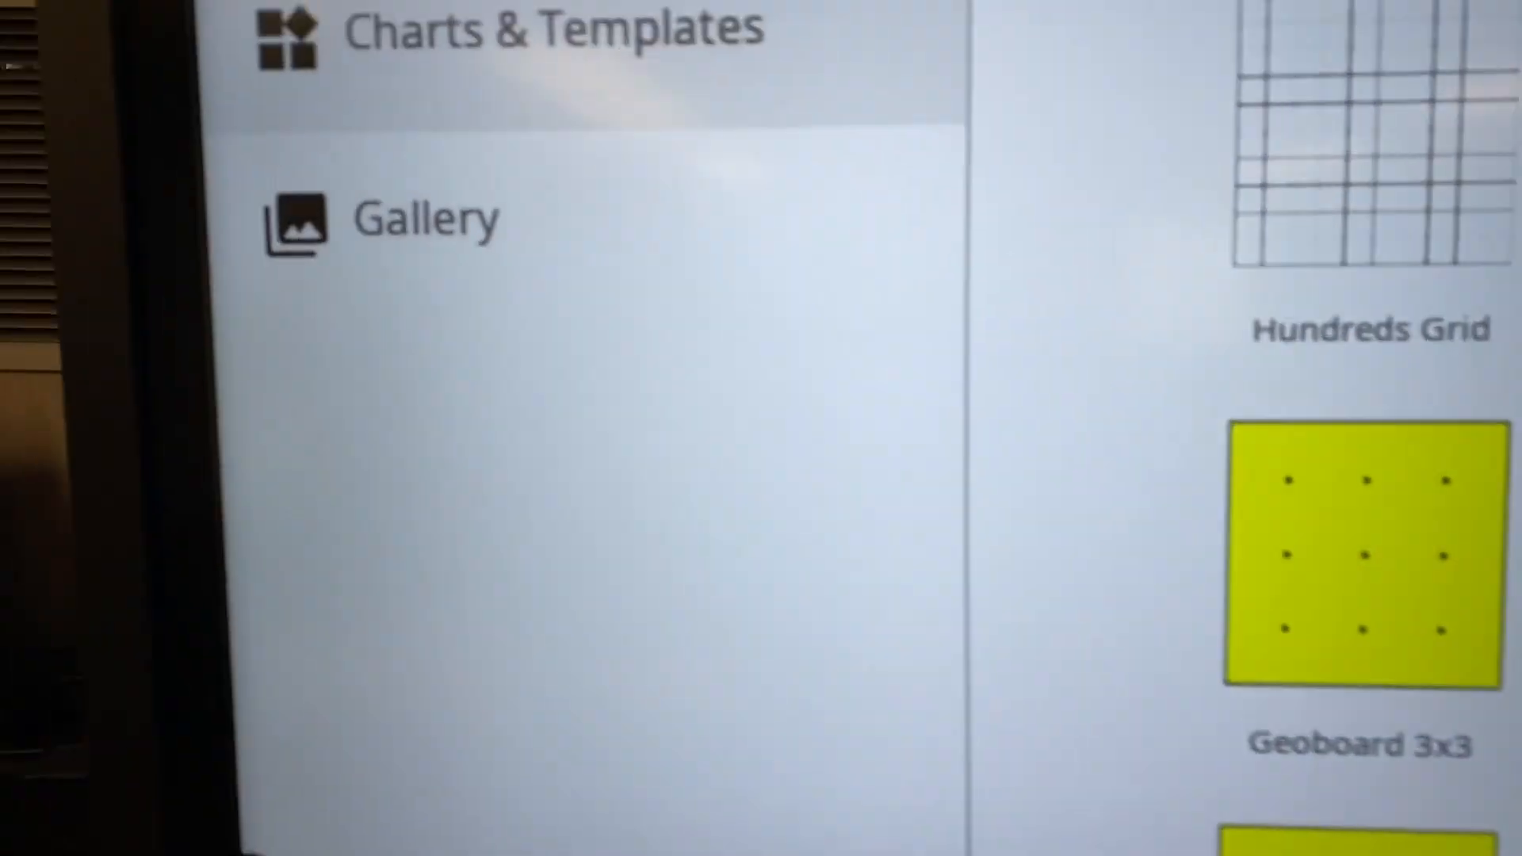
Step: Switch from Charts & Templates to the Gallery to show saved images like download.jpeg
{"action": "left_click", "coordinate": [424, 219]}
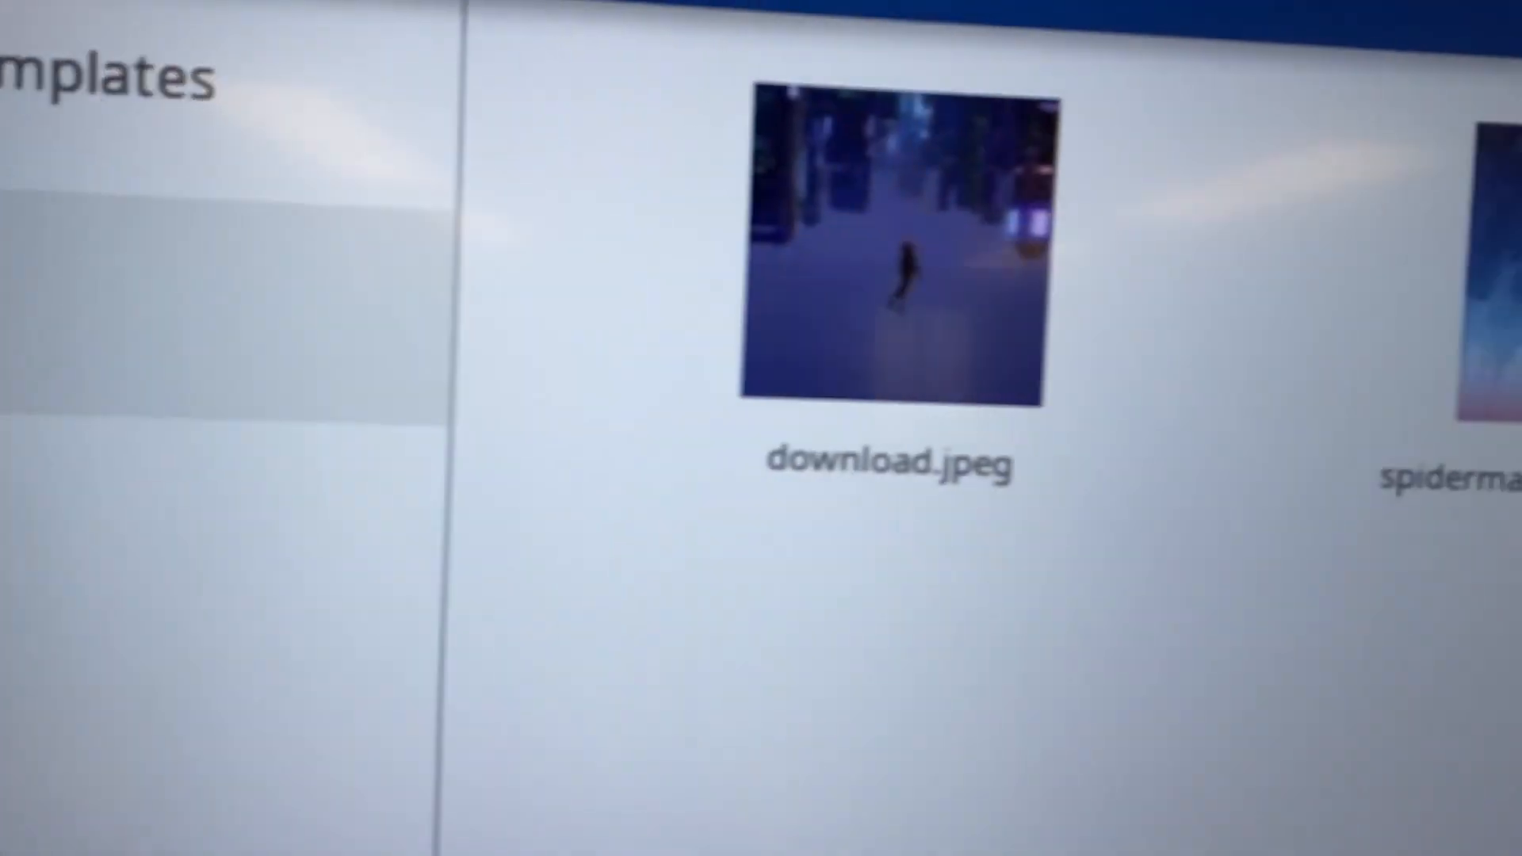